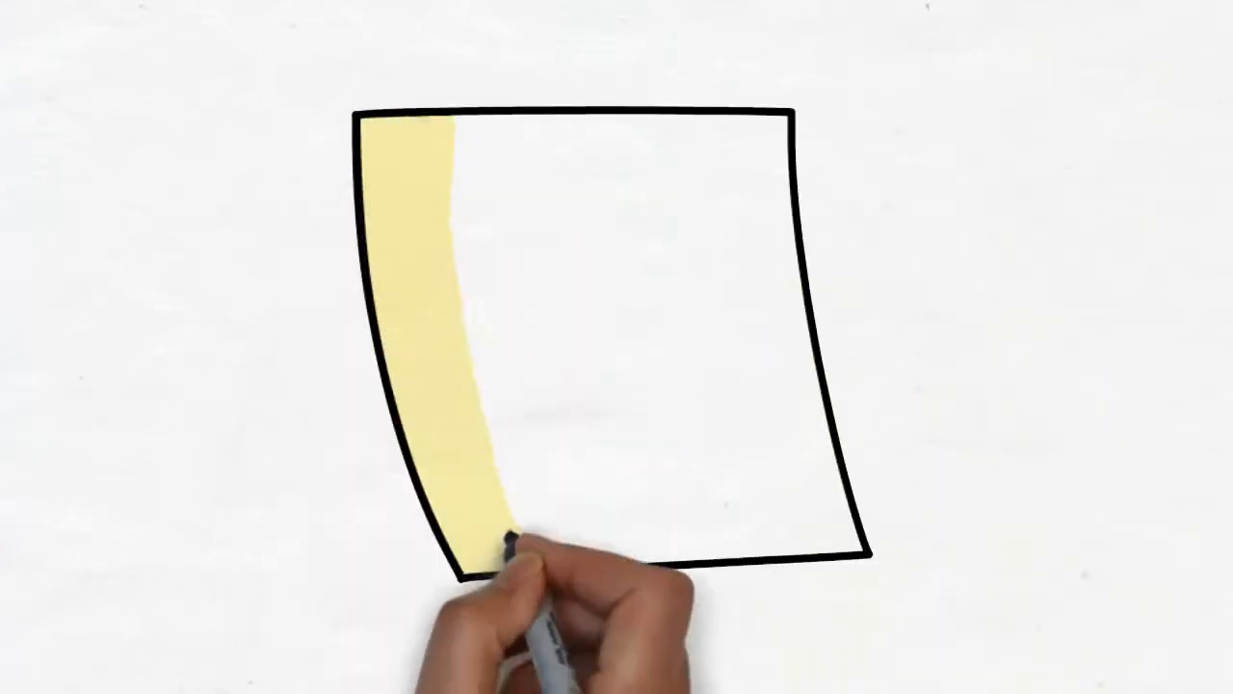
pyautogui.moveTo(510, 540); pyautogui.dragTo(626, 405)
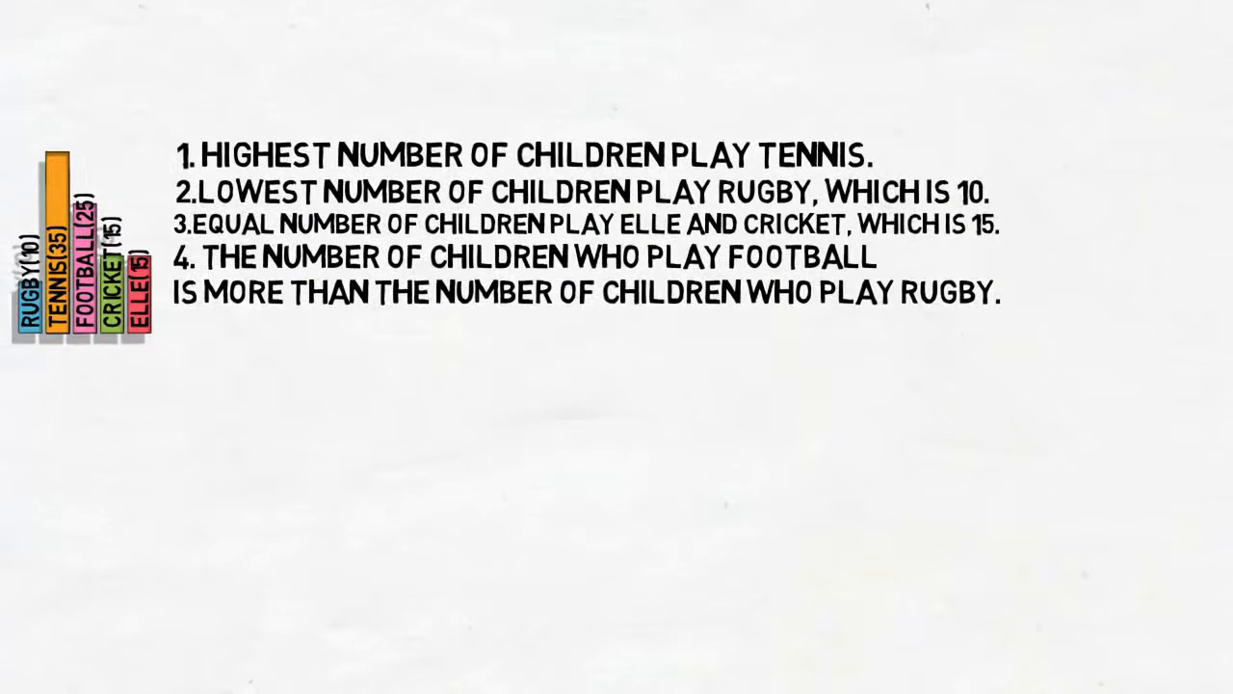
pyautogui.write('5. FROM THIS C')
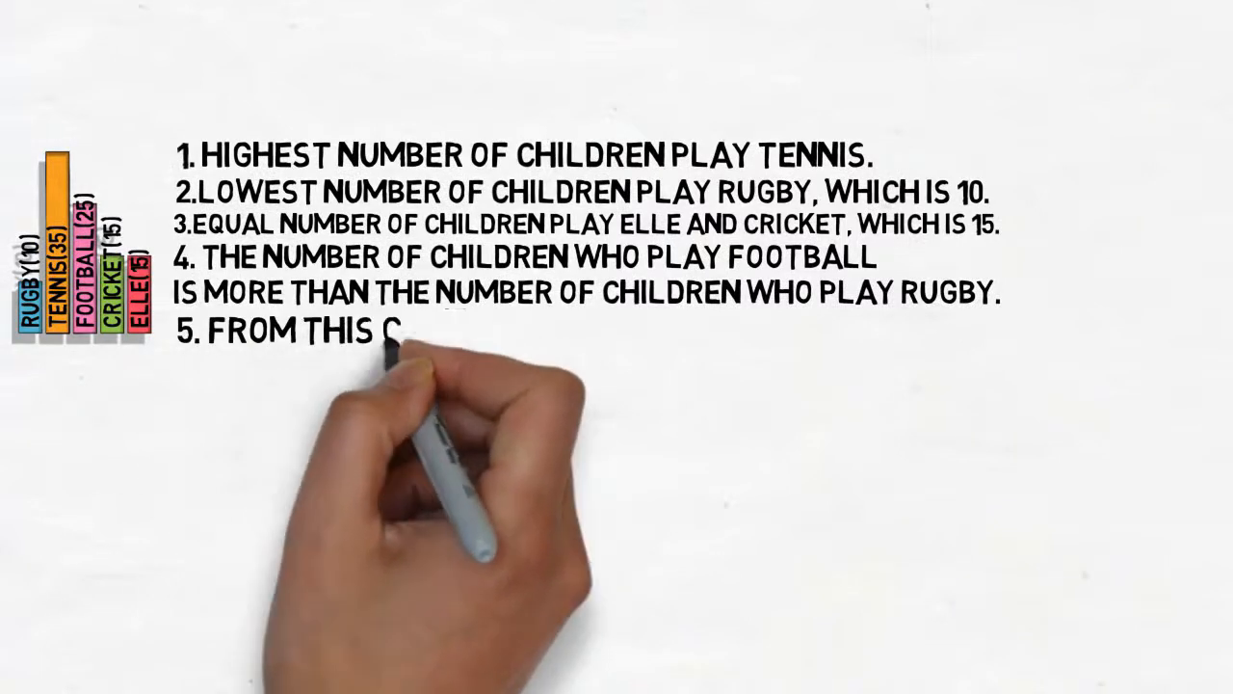